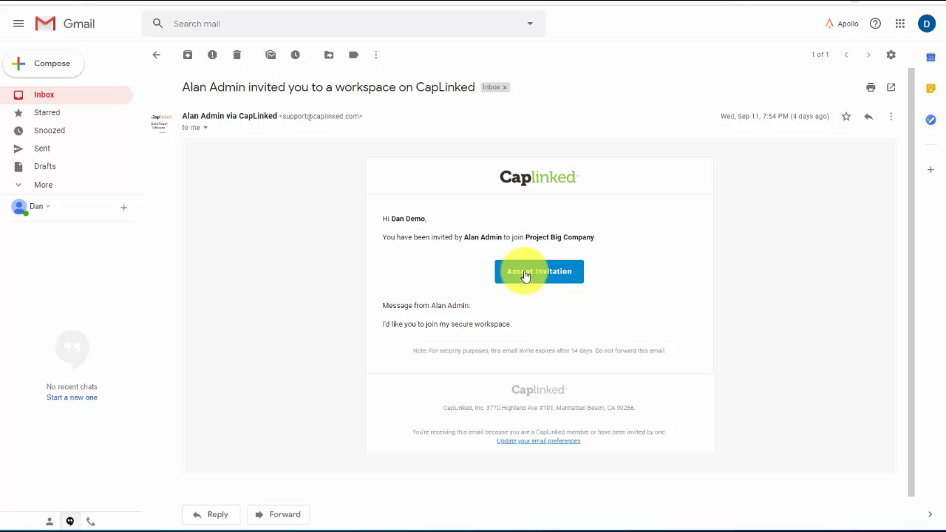
Accept the Gmail invitation to join the Project Big Company workspace
left_click(538, 272)
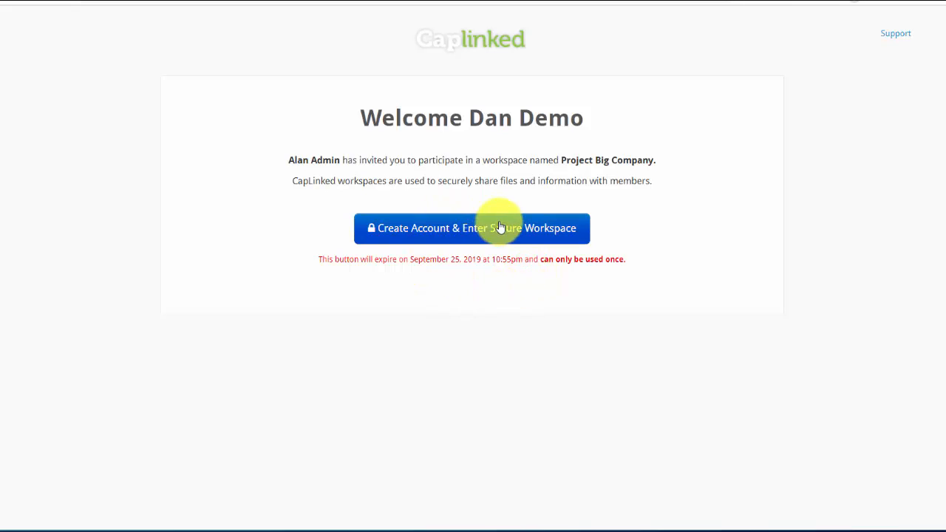
Begin account creation and enter the password with its confirmation
left_click(471, 227)
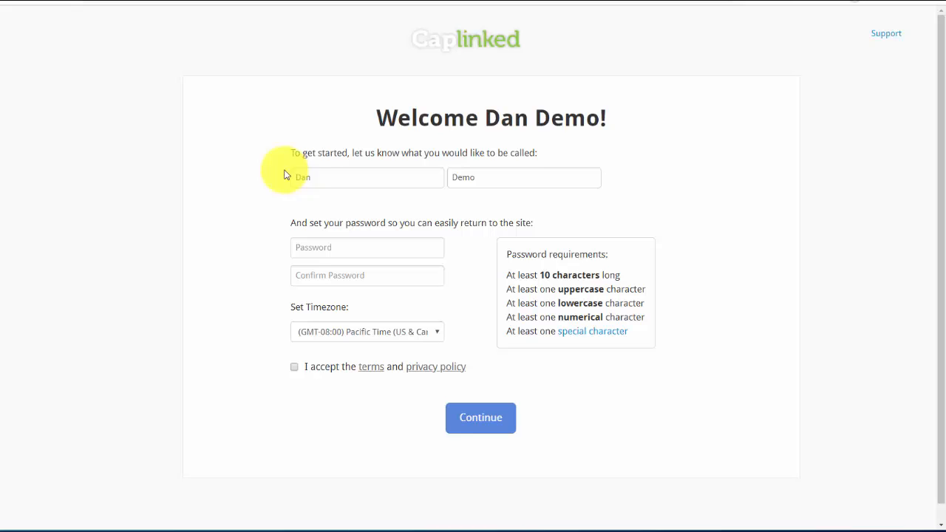
mouse_move(367, 248)
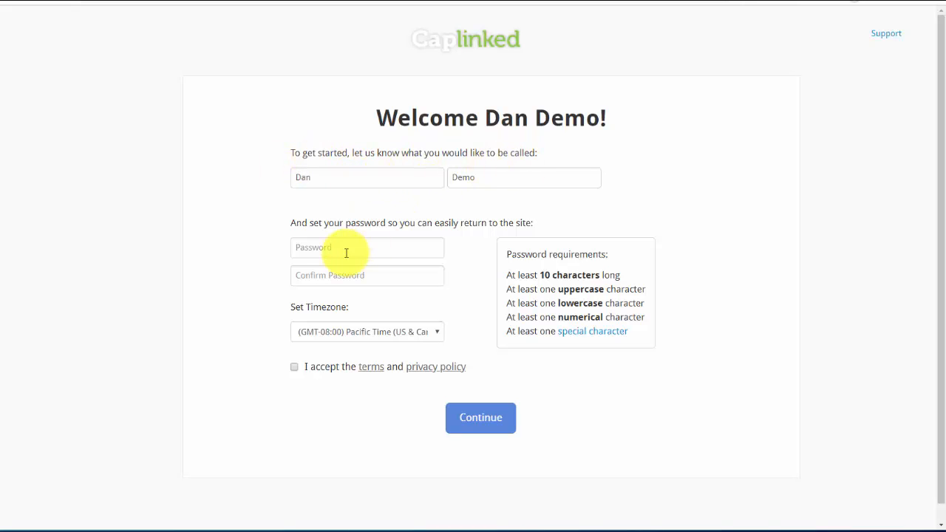
left_click(367, 247)
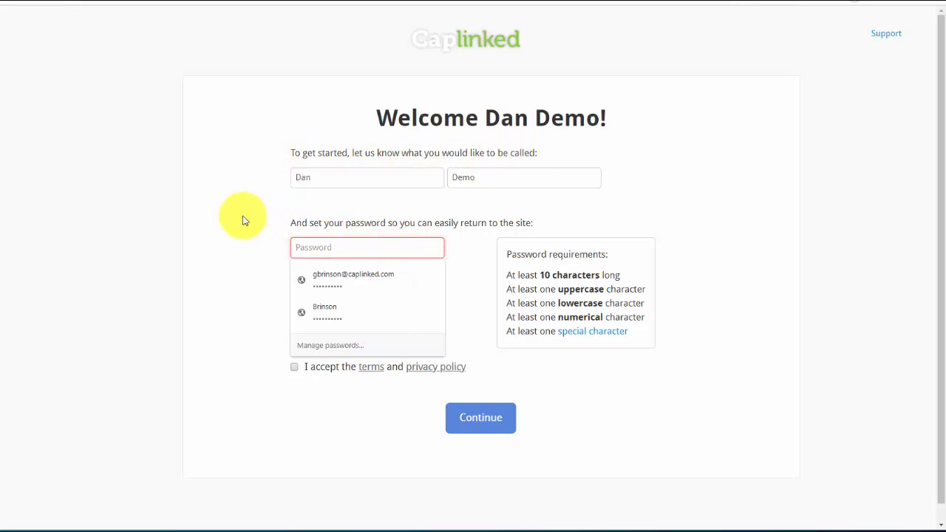
type("•")
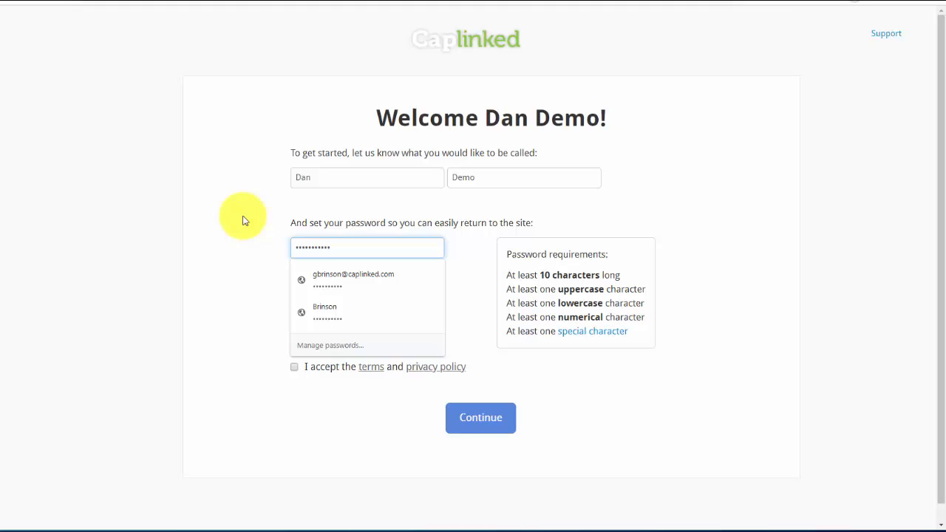
left_click(367, 275)
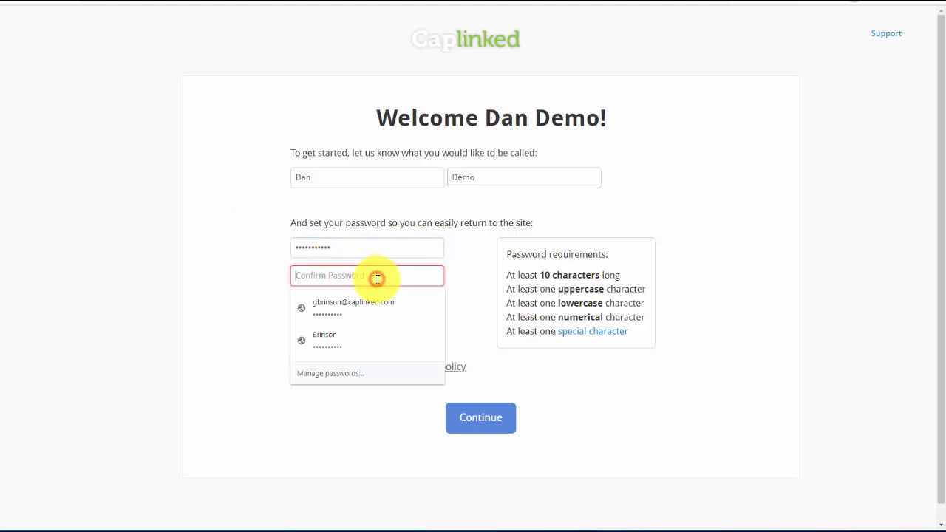
type("•")
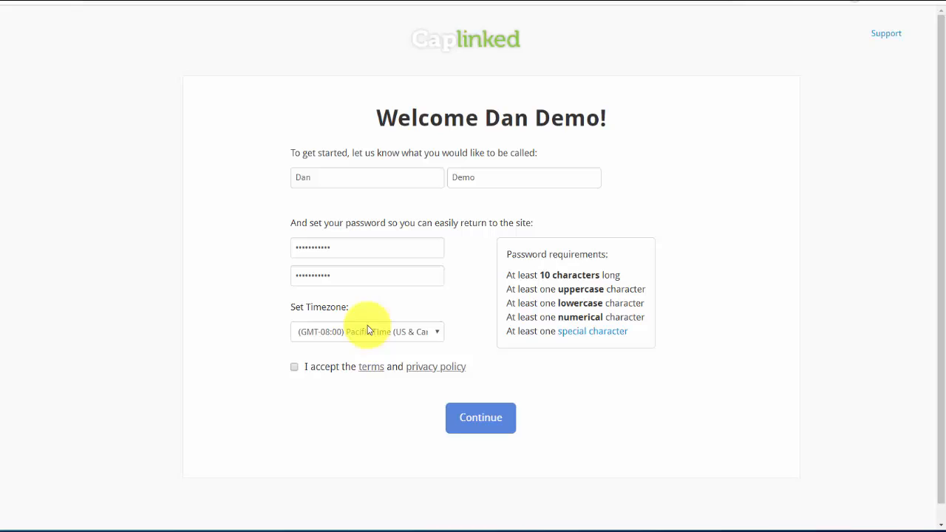
Agree to the terms and privacy policy and submit the new Dan Demo account
left_click(294, 367)
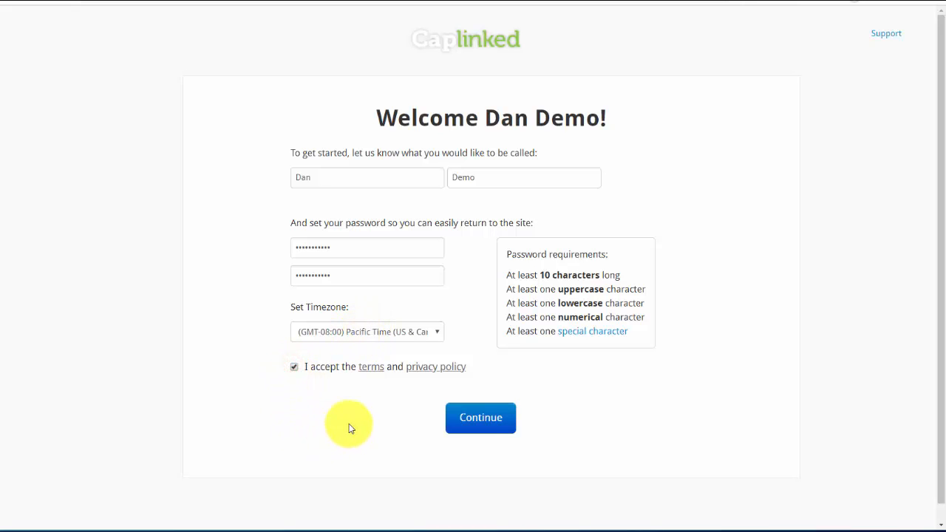
left_click(481, 417)
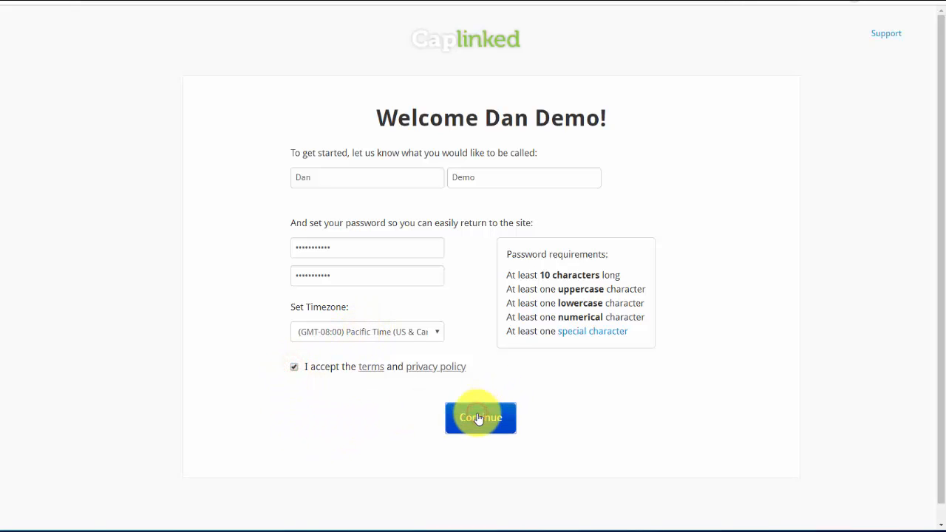
left_click(481, 417)
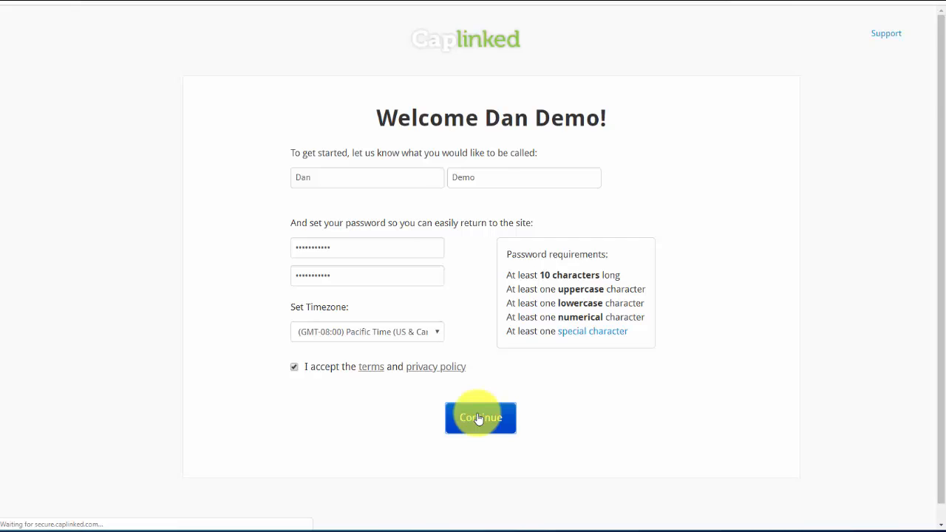
left_click(481, 417)
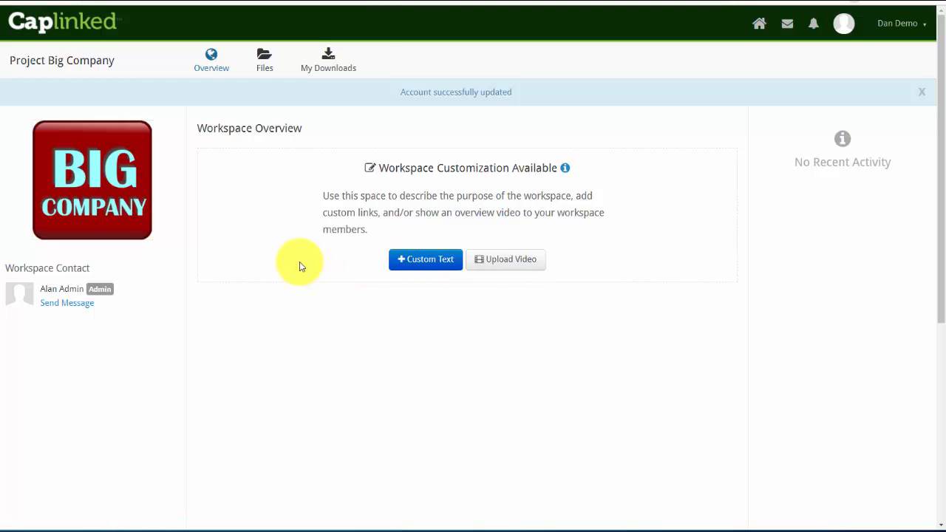
mouse_move(295, 265)
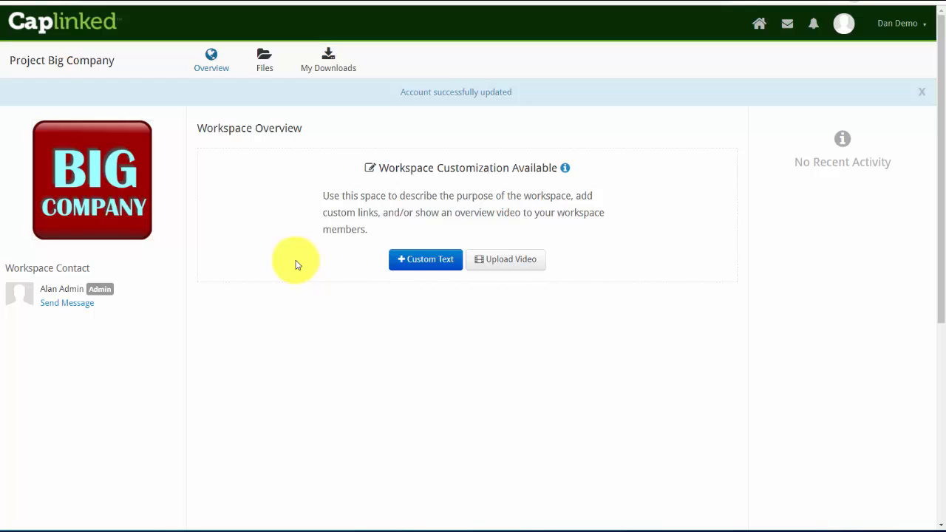
mouse_move(807, 183)
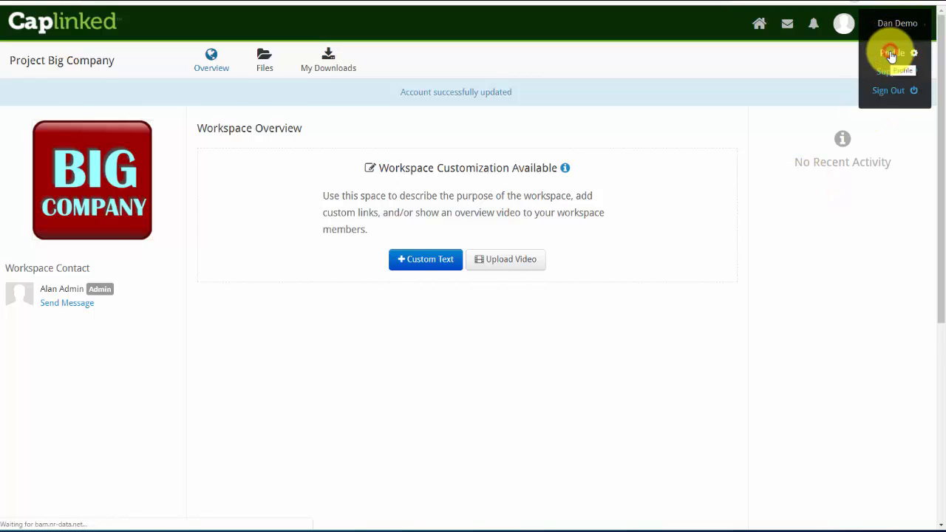
left_click(892, 53)
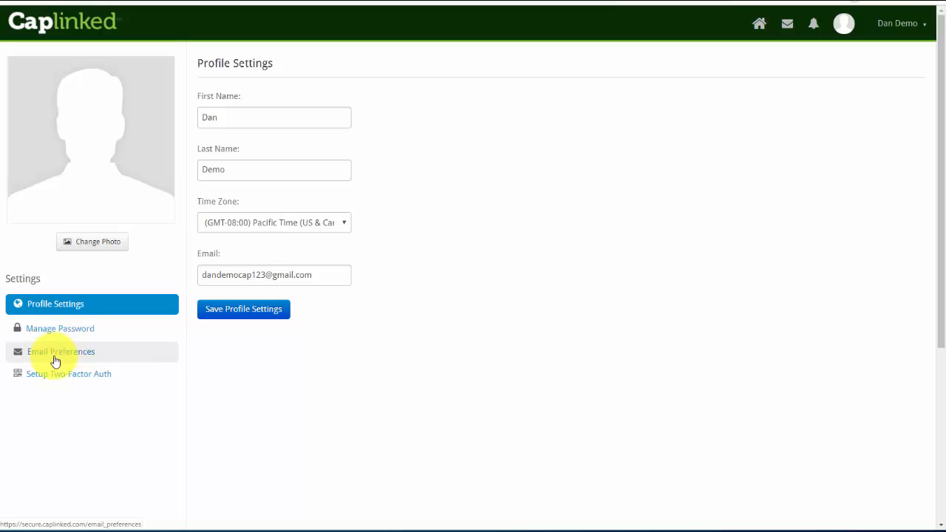
Keep the notification digest email frequency at Daily and save it
left_click(61, 352)
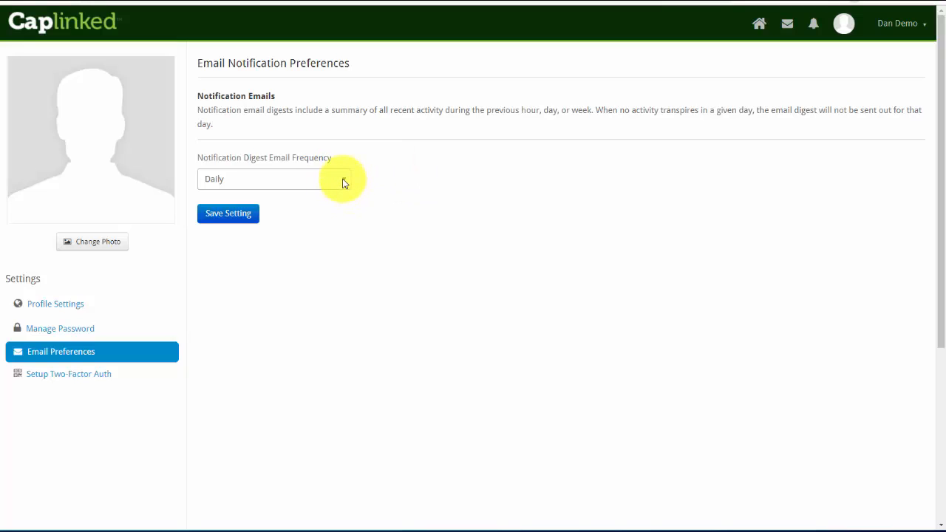
left_click(273, 179)
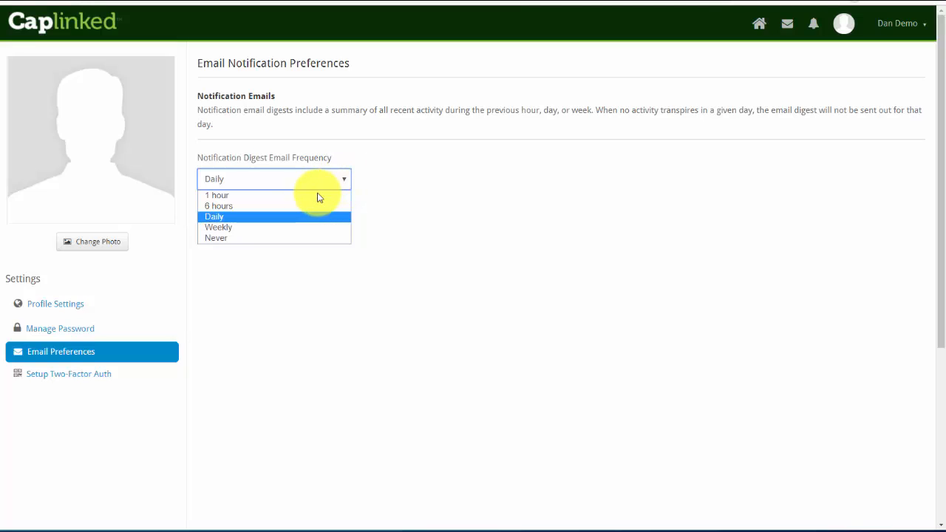
mouse_move(236, 200)
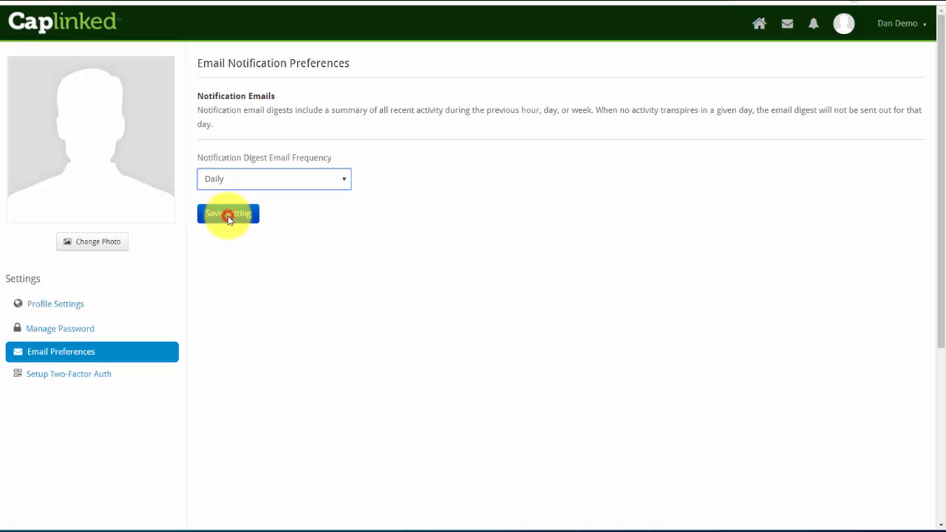
left_click(228, 213)
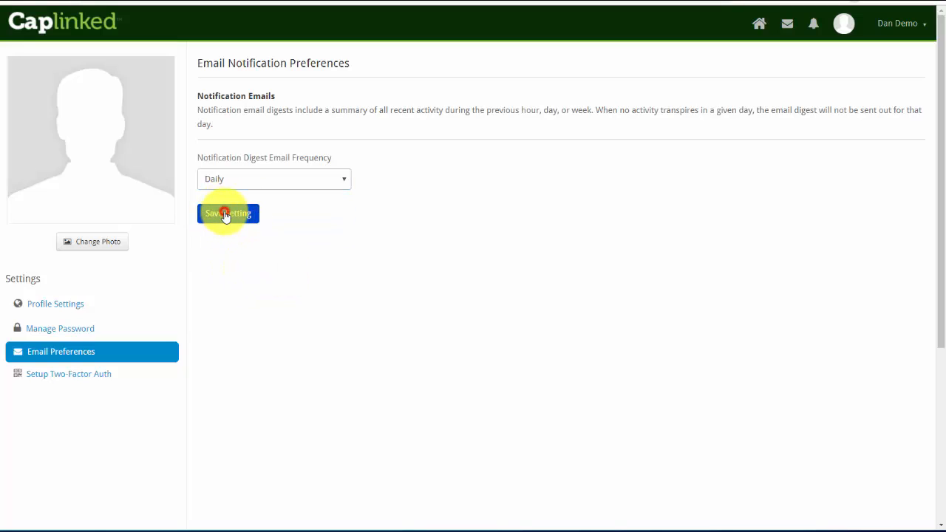
left_click(227, 213)
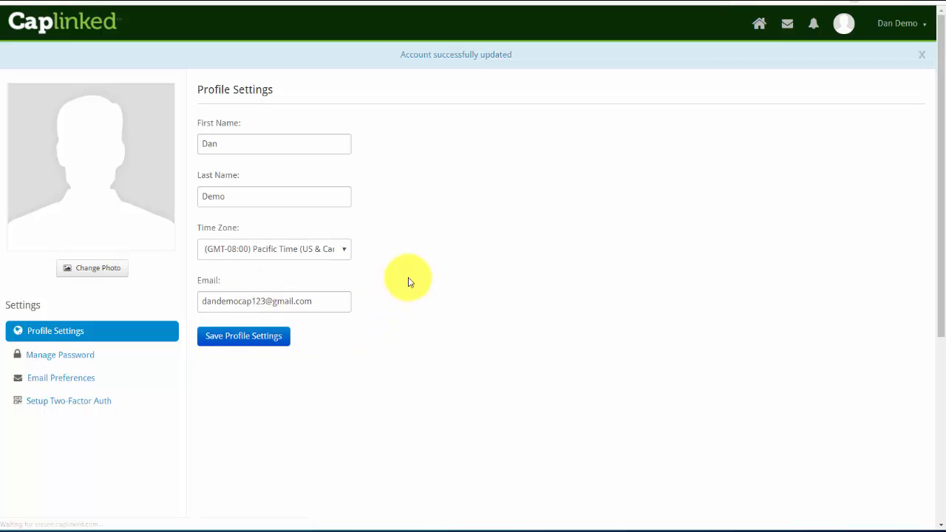
mouse_move(493, 266)
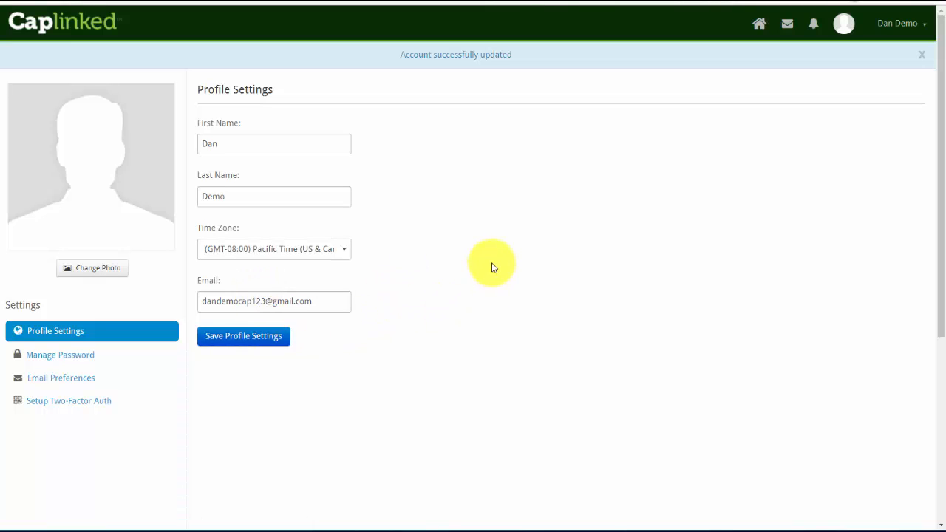